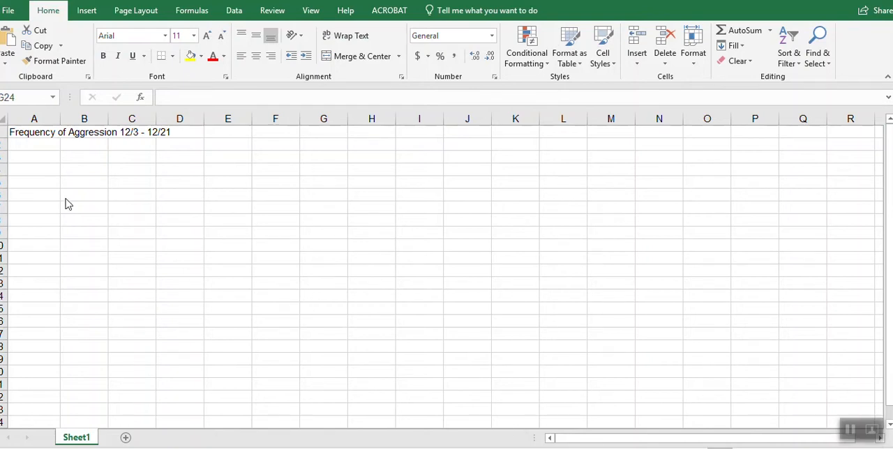
# - Paste the aggression definition into A3 and merge A3:K3 into one wide cell
pyautogui.click(323, 421)
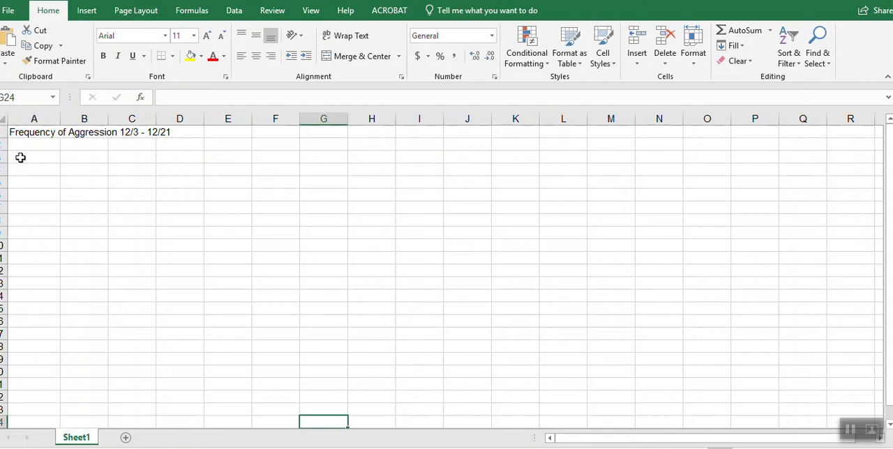
pyautogui.click(34, 156)
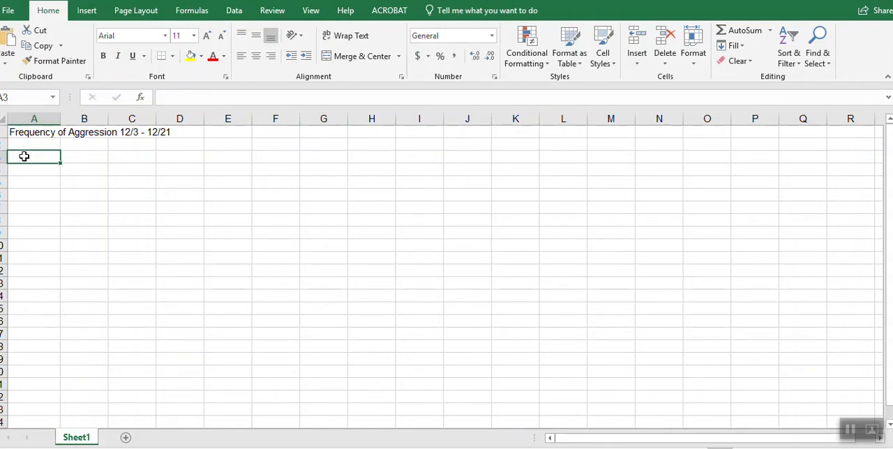
pyautogui.press('ctrl+v')
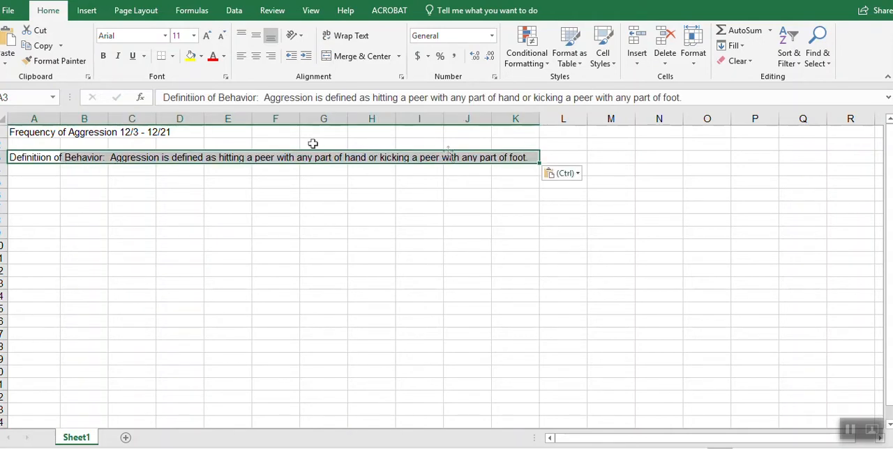
pyautogui.moveTo(402, 70)
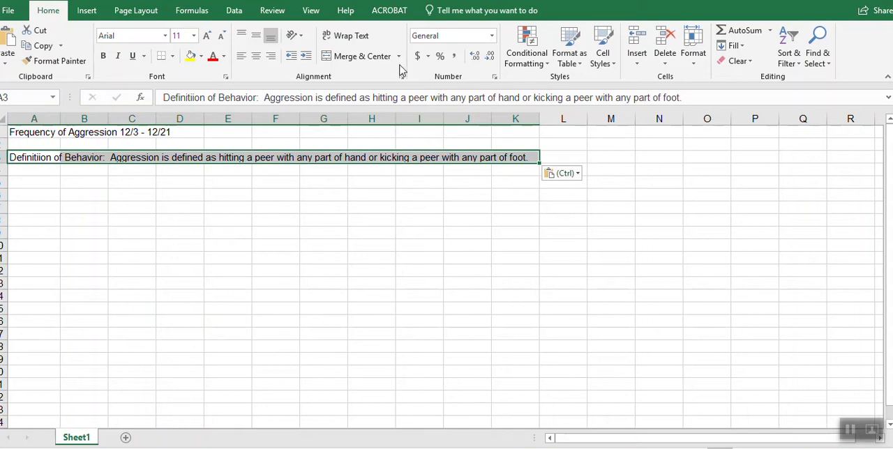
pyautogui.click(398, 56)
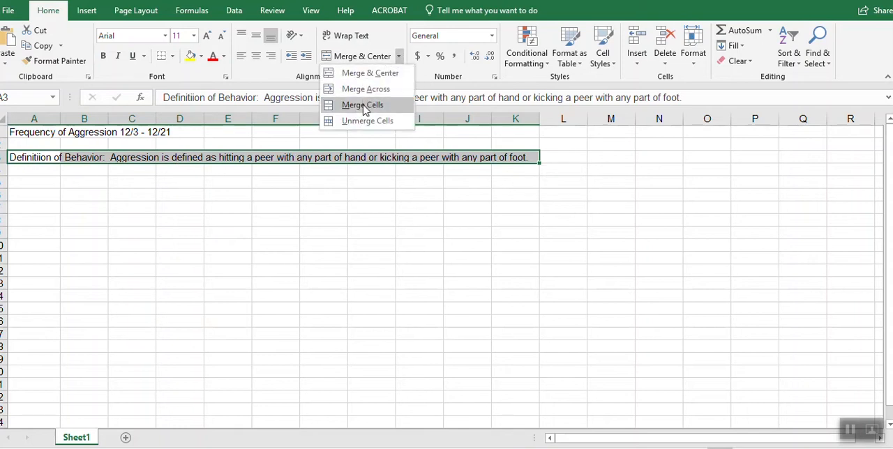
pyautogui.moveTo(298, 87)
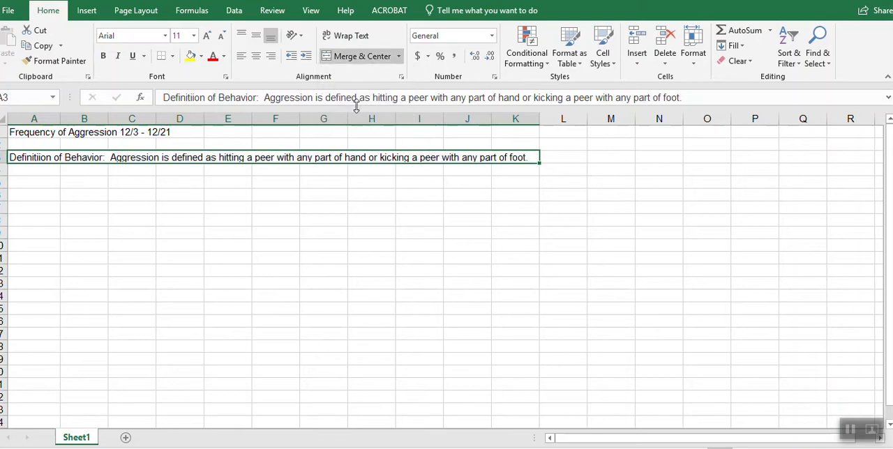
pyautogui.click(34, 183)
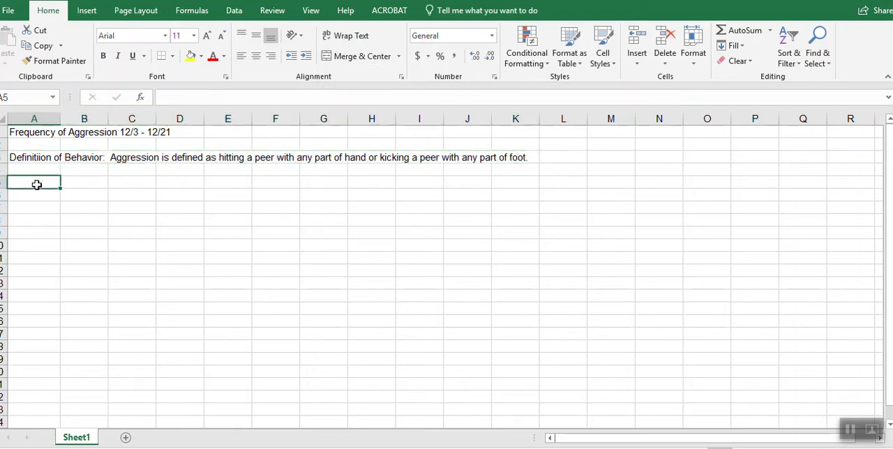
# - Add the Date heading and fill the first week's dates 12/3/18 through 12/7/2018
pyautogui.write('Date')
pyautogui.click(34, 195)
pyautogui.write('12/3')
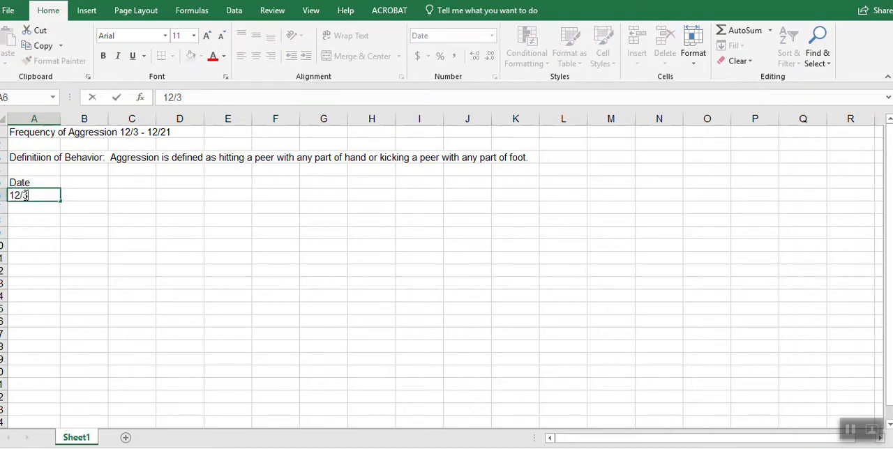
pyautogui.write('/')
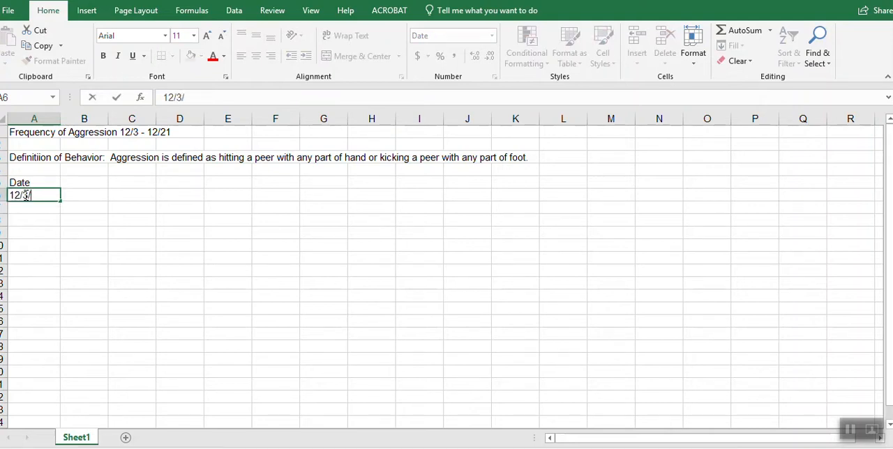
pyautogui.write('18')
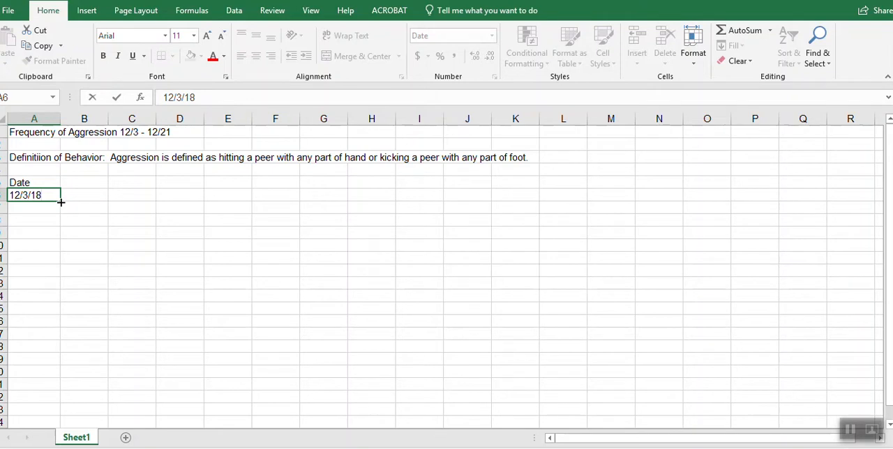
pyautogui.moveTo(59, 203); pyautogui.dragTo(60, 220)
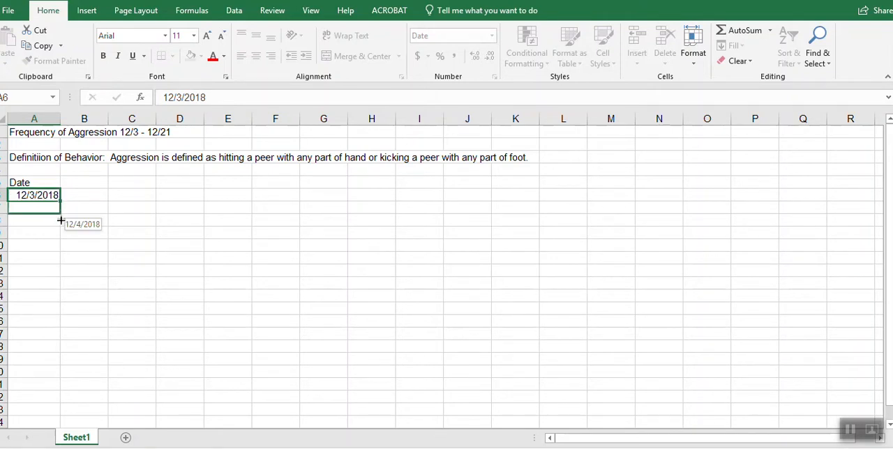
pyautogui.moveTo(60, 206); pyautogui.dragTo(57, 236)
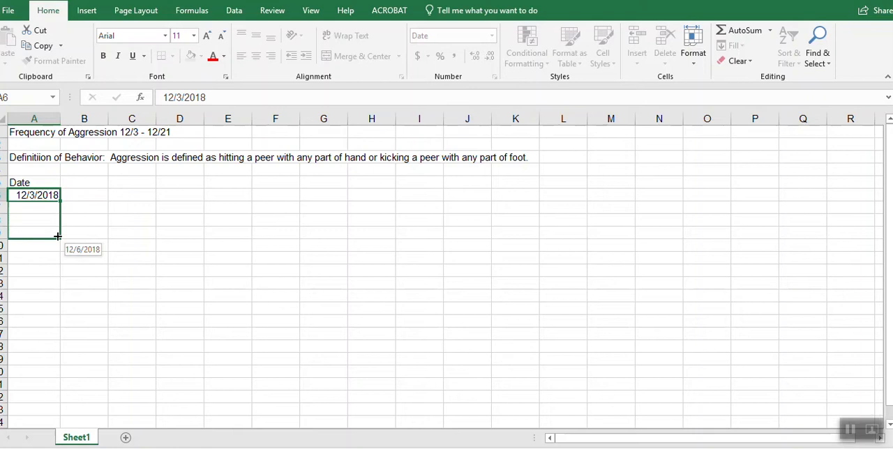
pyautogui.moveTo(57, 236); pyautogui.dragTo(57, 245)
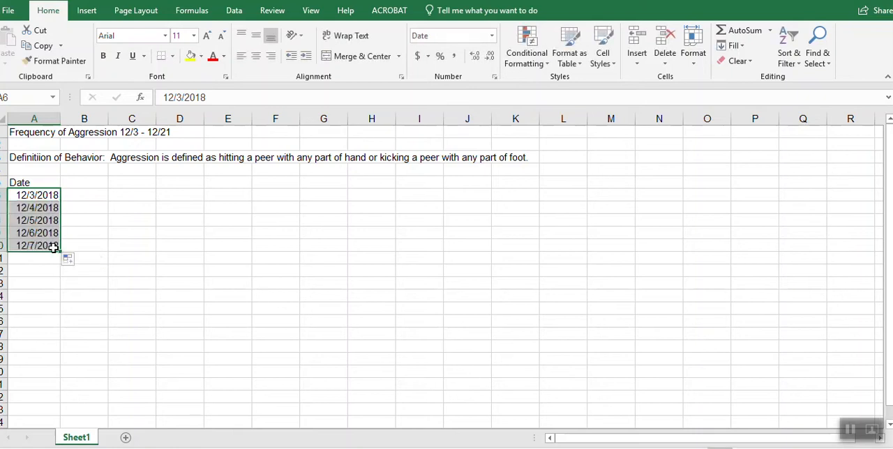
# - Fill the next two weeks from 12/10/18 and 12/17/18 down through 12/21/2018
pyautogui.click(34, 258)
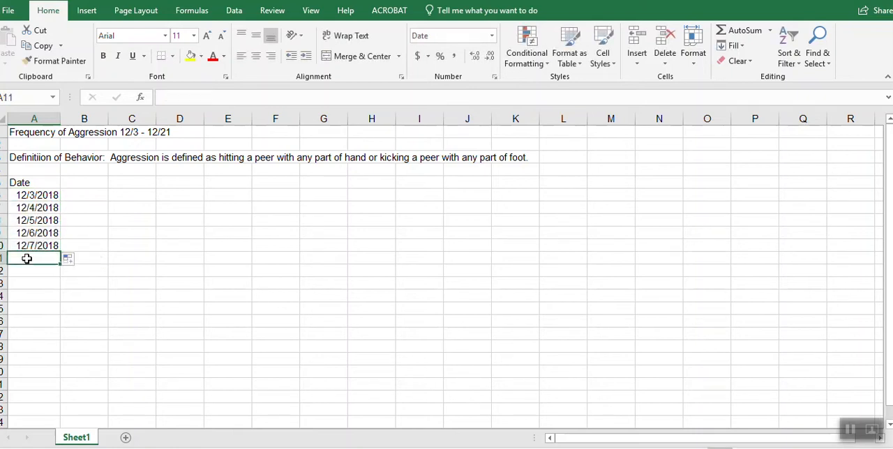
pyautogui.write('12')
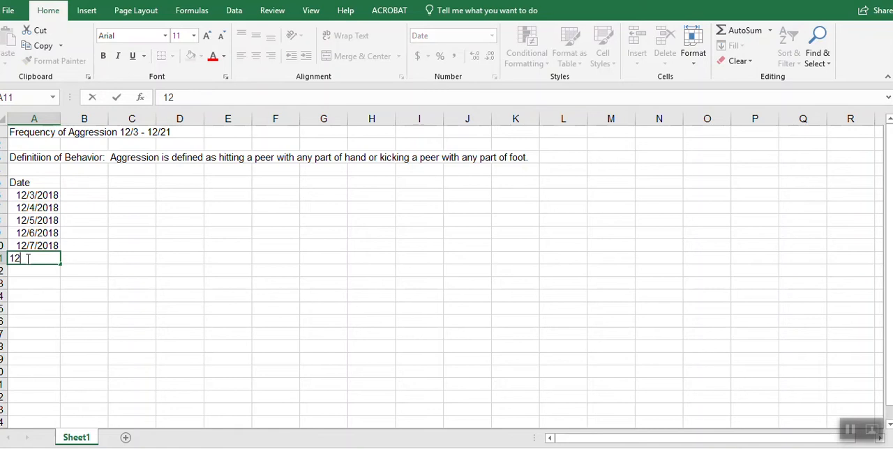
pyautogui.write('/10/1')
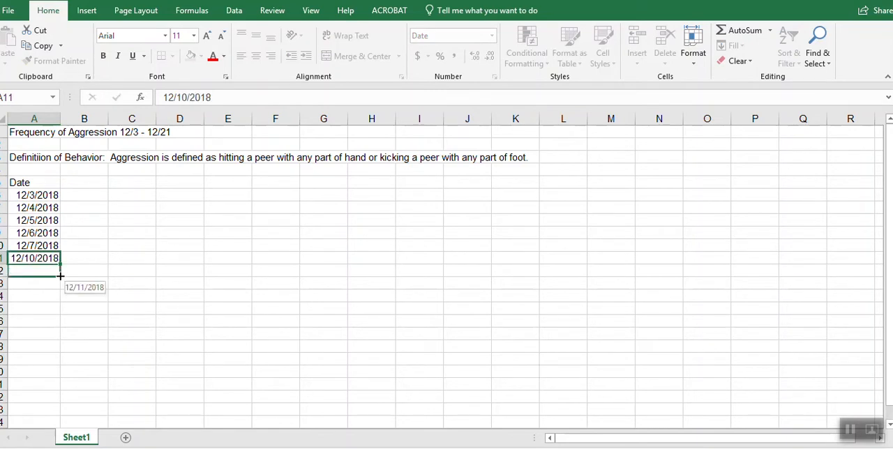
pyautogui.moveTo(61, 277); pyautogui.dragTo(61, 311)
pyautogui.write('1')
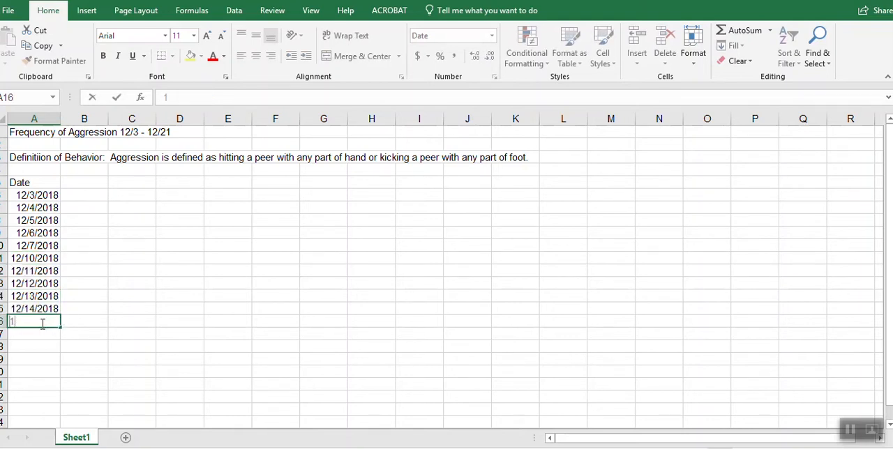
pyautogui.write('2/17/')
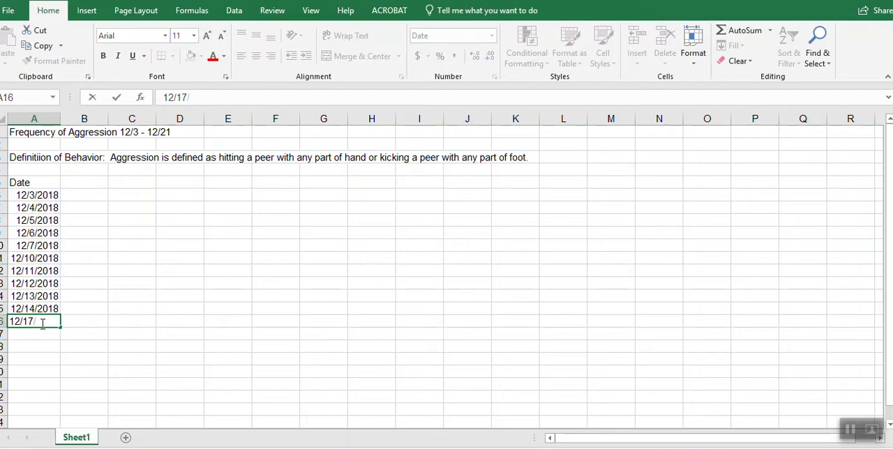
pyautogui.write('18')
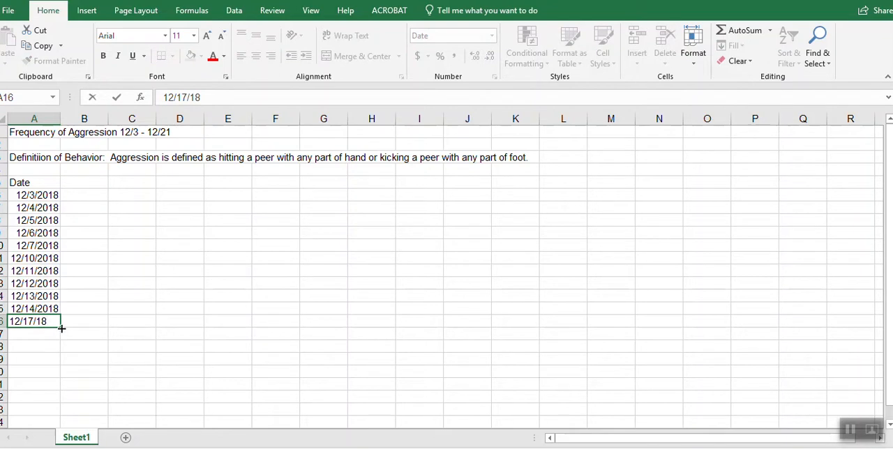
pyautogui.moveTo(59, 327); pyautogui.dragTo(57, 361)
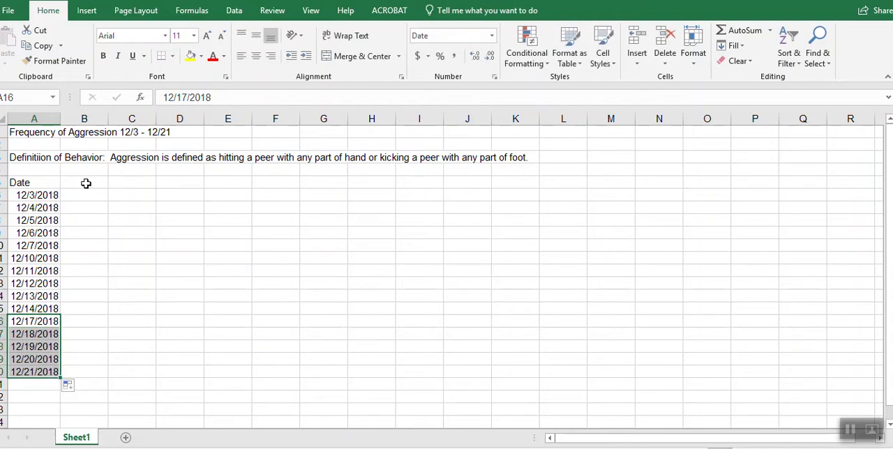
# - Paste the Frequency heading and daily aggression counts into column B beside the dates
pyautogui.click(84, 182)
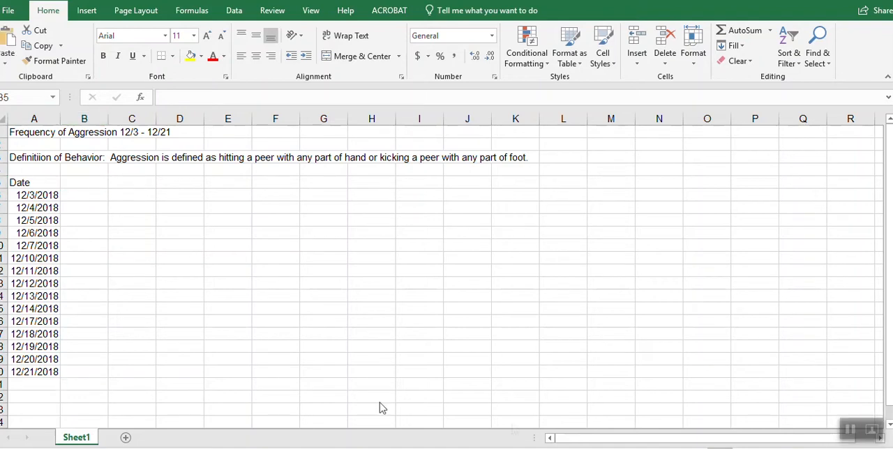
pyautogui.click(83, 182)
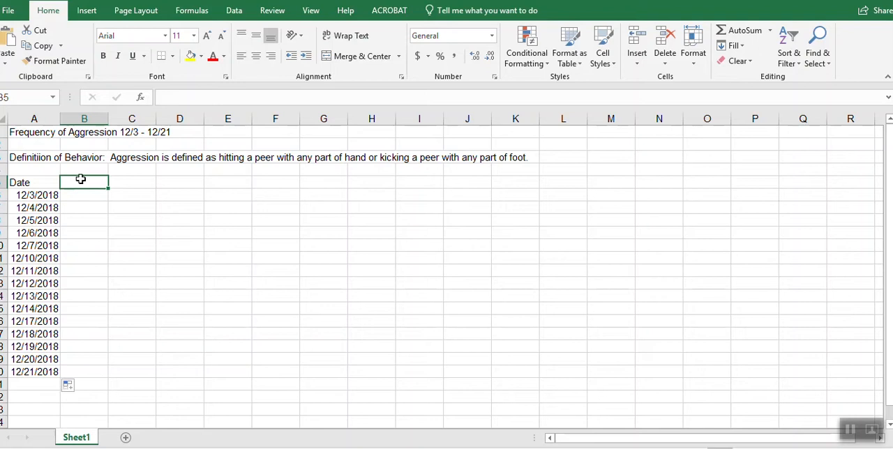
pyautogui.press('ctrl+v')
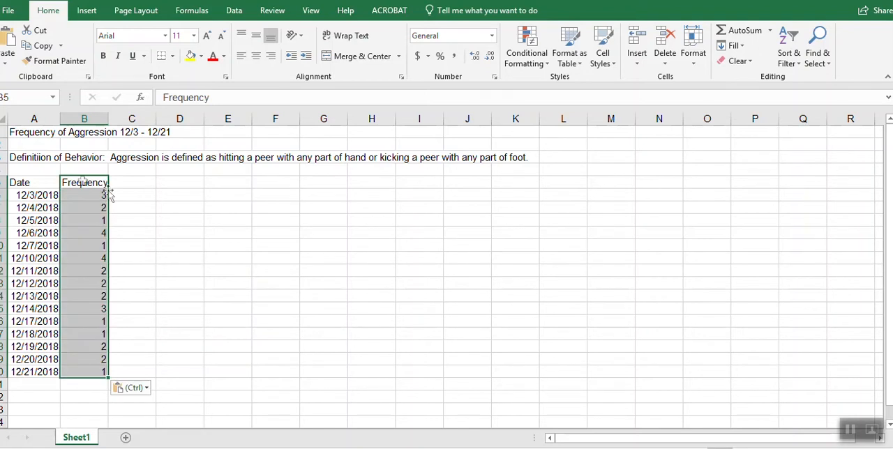
pyautogui.click(33, 182)
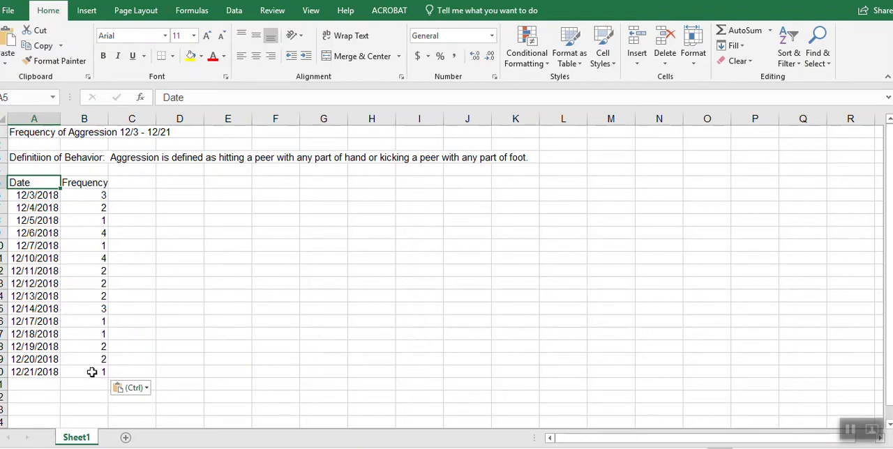
# - Insert a line chart of the Date and Frequency table and place it near the data
pyautogui.moveTo(33, 182); pyautogui.dragTo(84, 371)
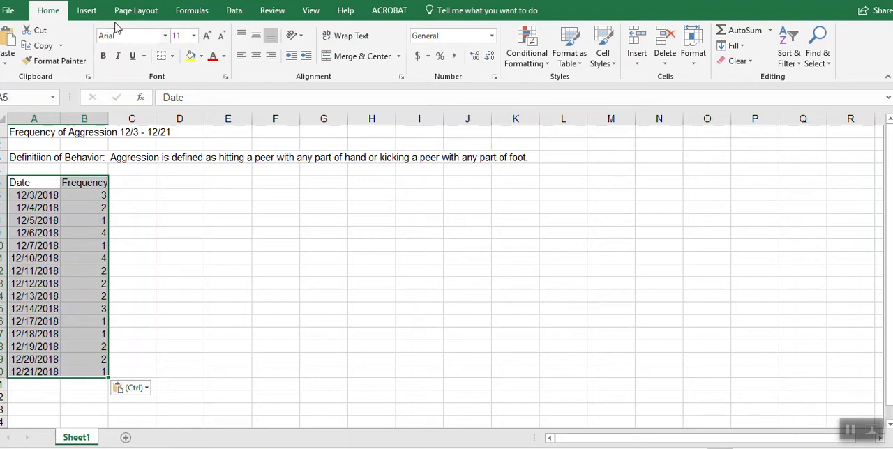
pyautogui.click(85, 10)
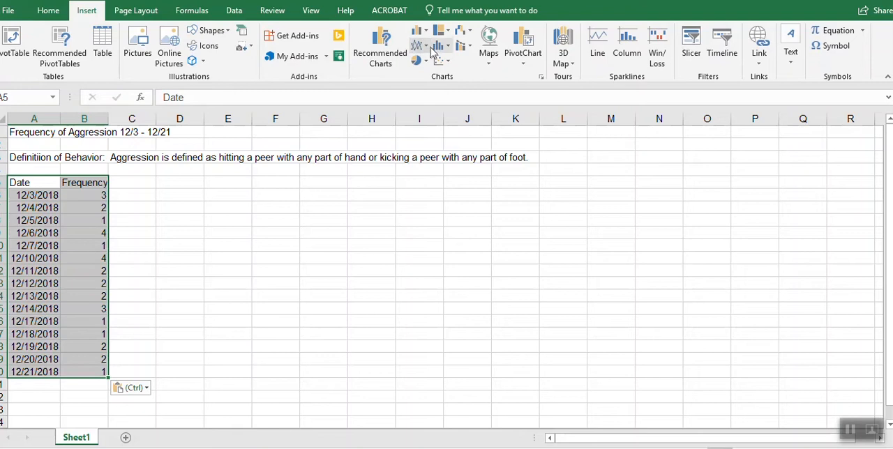
pyautogui.click(418, 46)
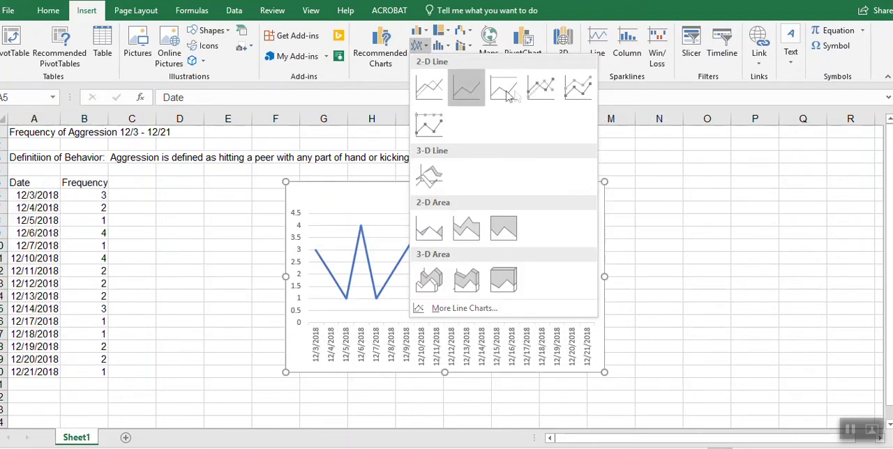
pyautogui.click(466, 87)
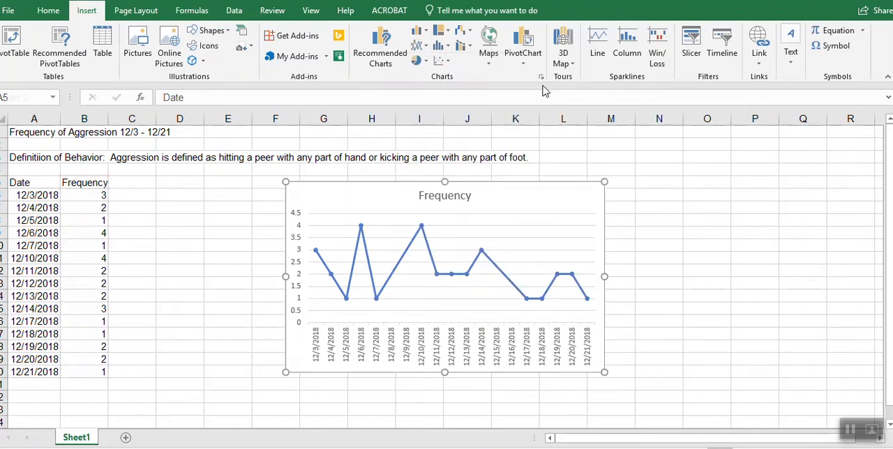
pyautogui.click(445, 279)
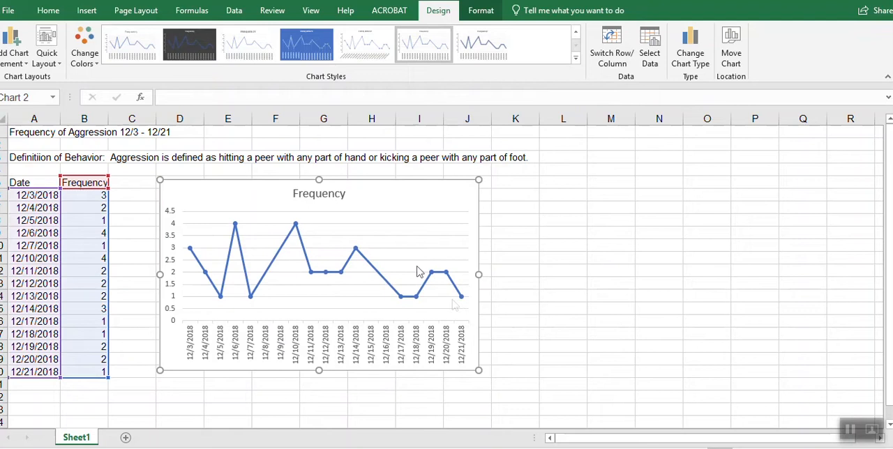
pyautogui.moveTo(452, 194)
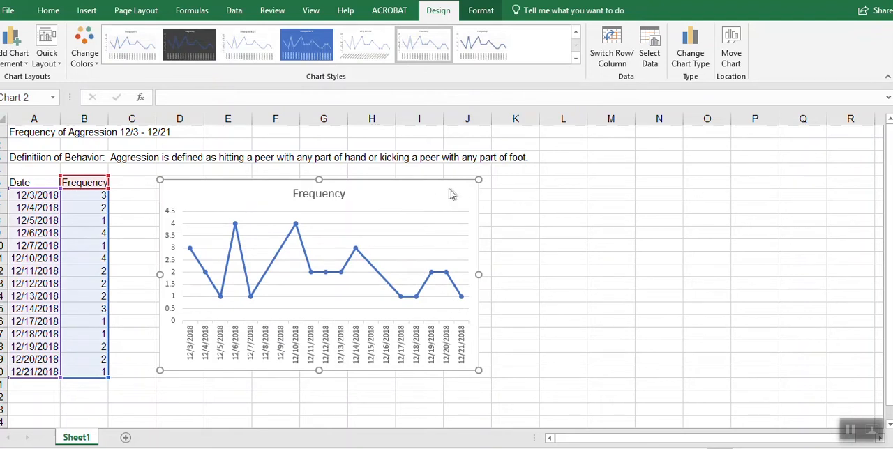
pyautogui.moveTo(455, 195)
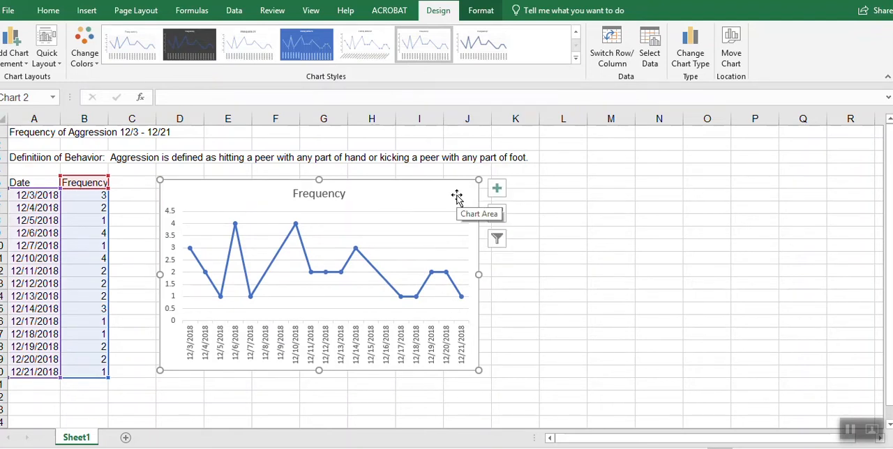
pyautogui.moveTo(519, 429)
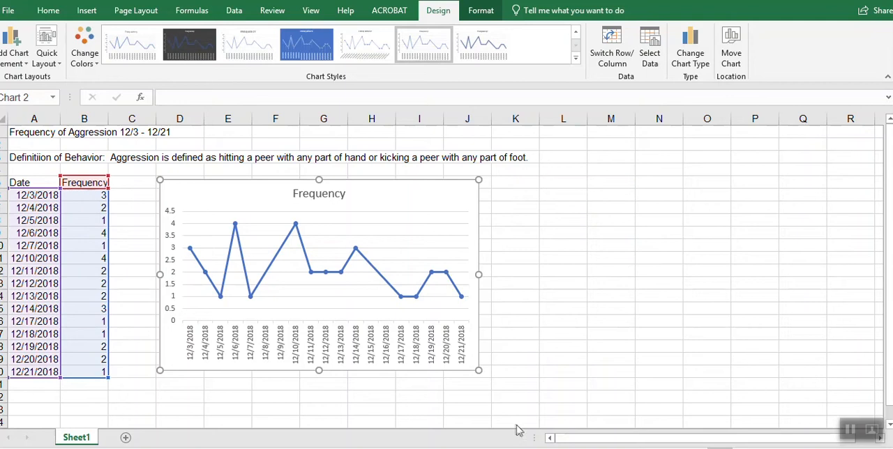
pyautogui.moveTo(454, 194)
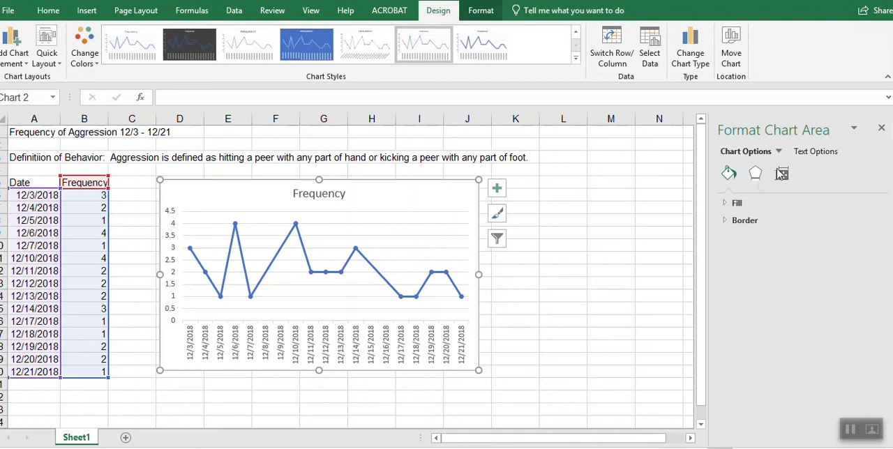
# - Set the horizontal axis type to Text axis so only the listed dates appear
pyautogui.click(321, 342)
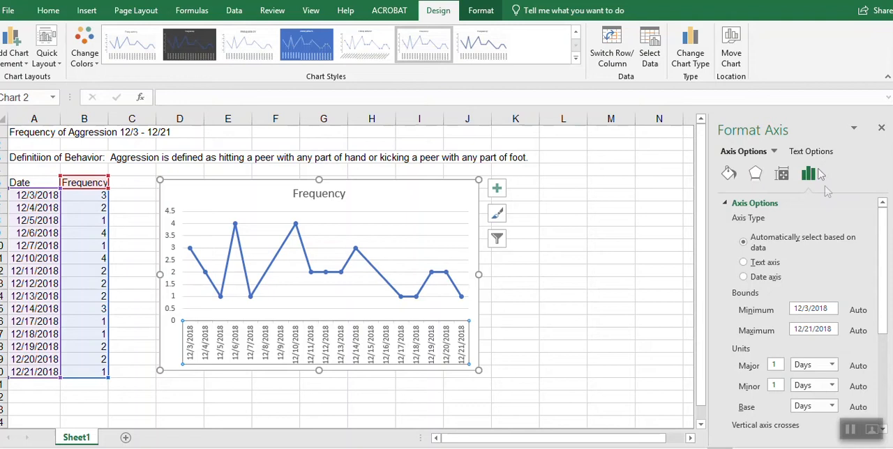
pyautogui.moveTo(809, 174)
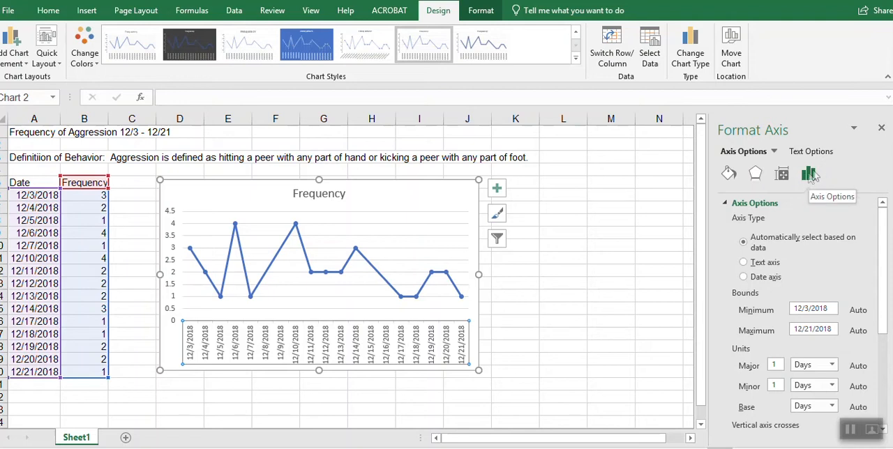
pyautogui.moveTo(769, 286)
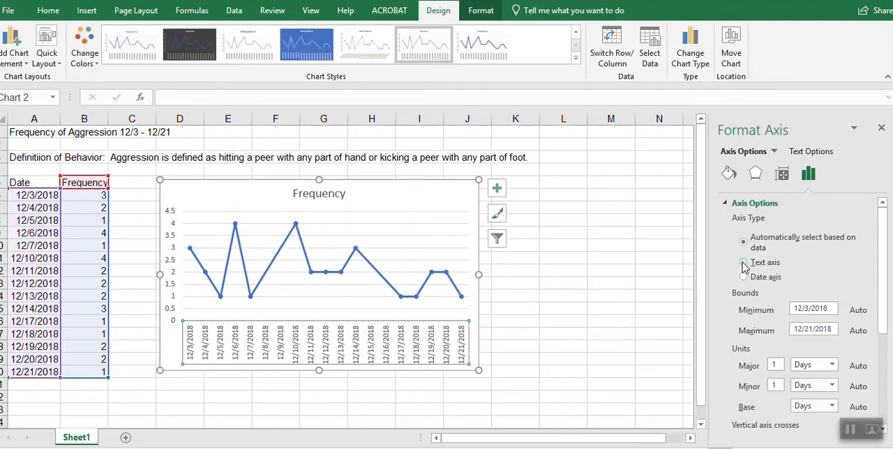
pyautogui.click(743, 262)
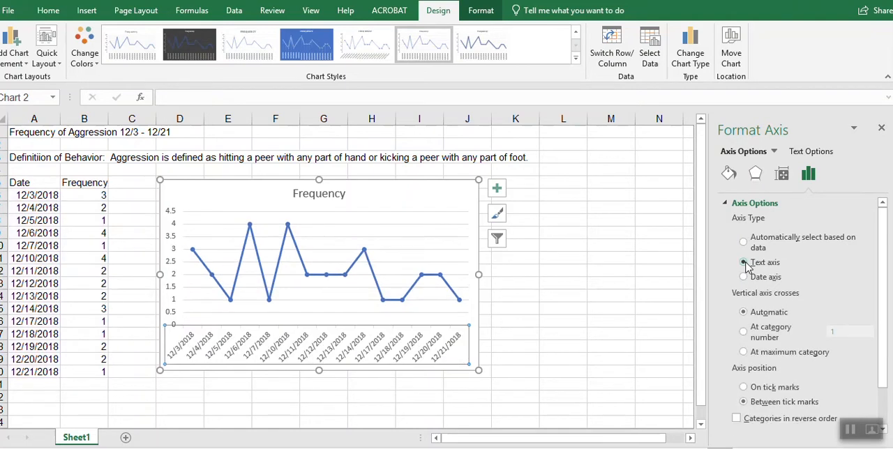
pyautogui.click(744, 263)
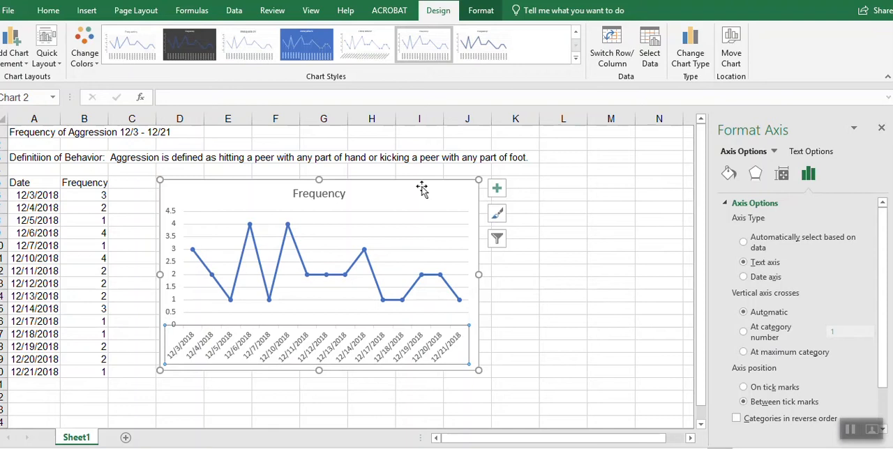
pyautogui.moveTo(497, 189)
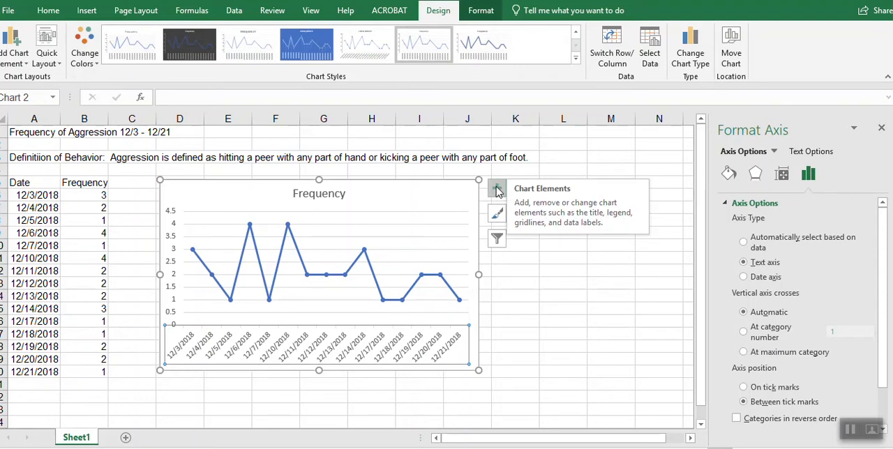
# - Add axis titles via Chart Elements and label the horizontal axis Date
pyautogui.click(497, 192)
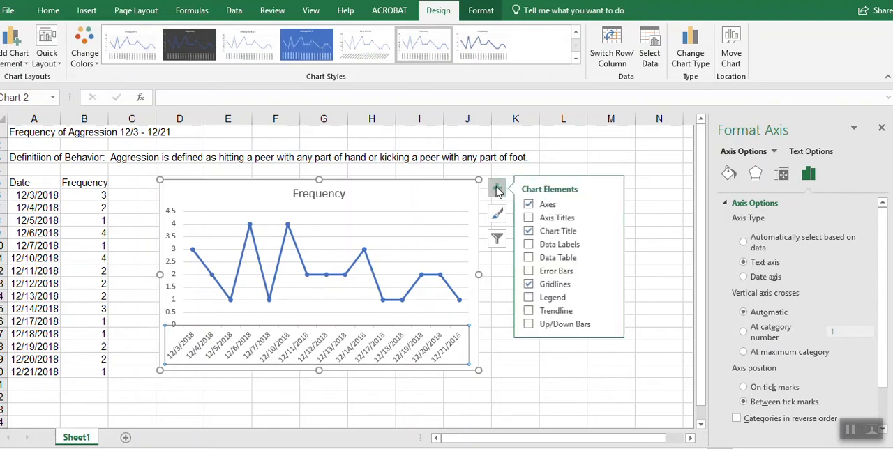
pyautogui.click(528, 217)
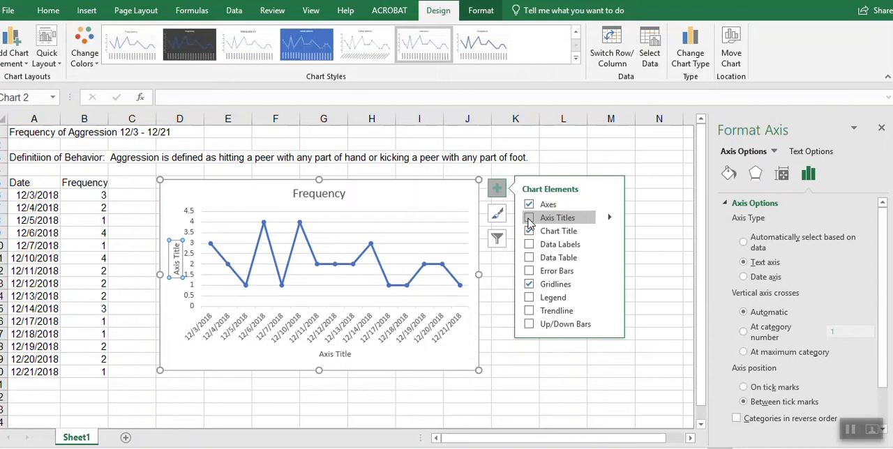
pyautogui.click(528, 217)
pyautogui.write('Date')
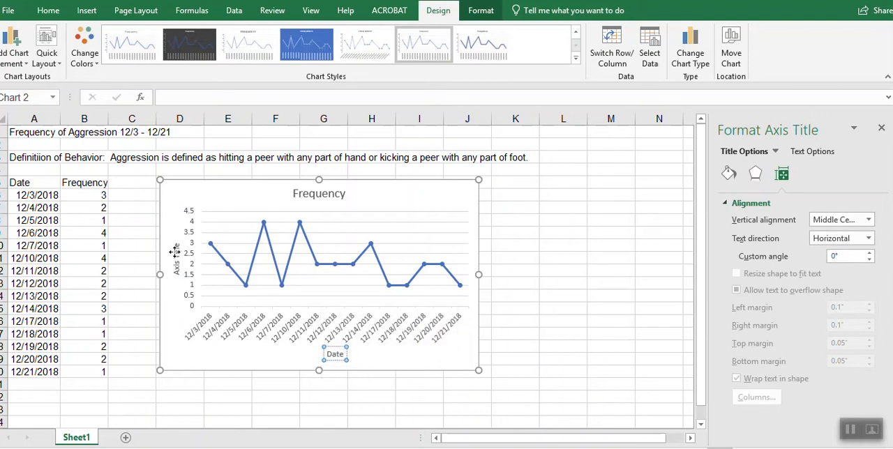
# - Label the vertical axis Frequency of Aggression Daily
pyautogui.click(841, 238)
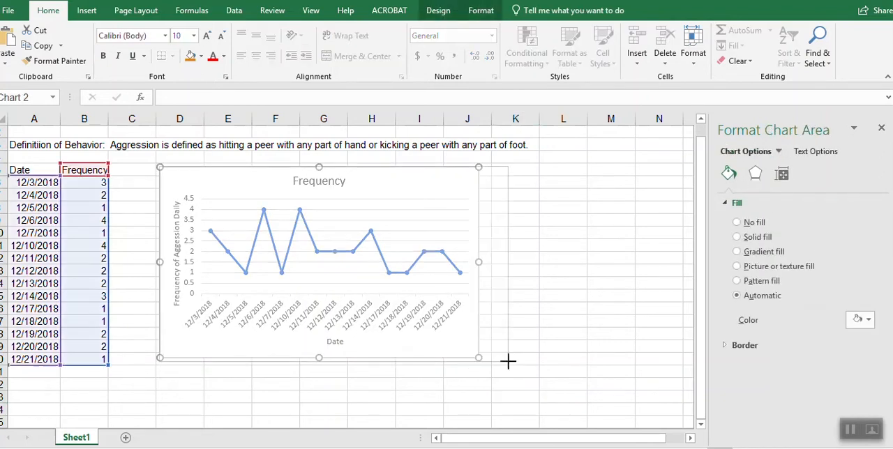
# - Widen the chart to about column K and retitle it Frequency of Aggression
pyautogui.moveTo(479, 357); pyautogui.dragTo(540, 372)
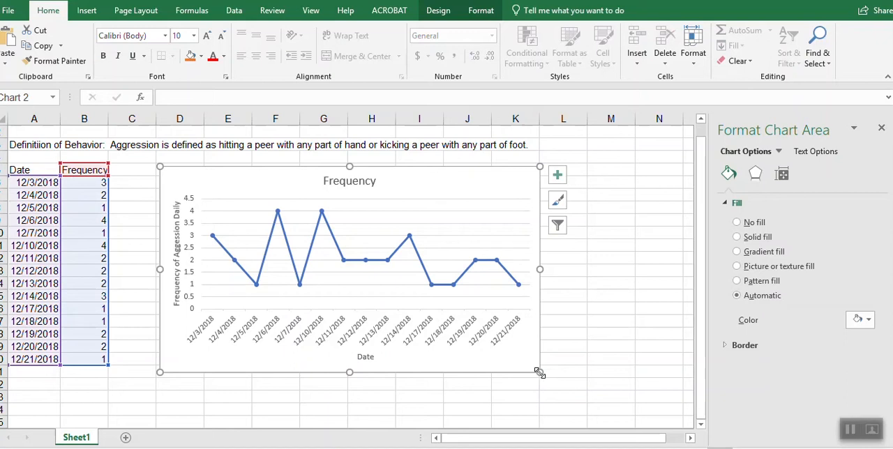
pyautogui.moveTo(328, 150)
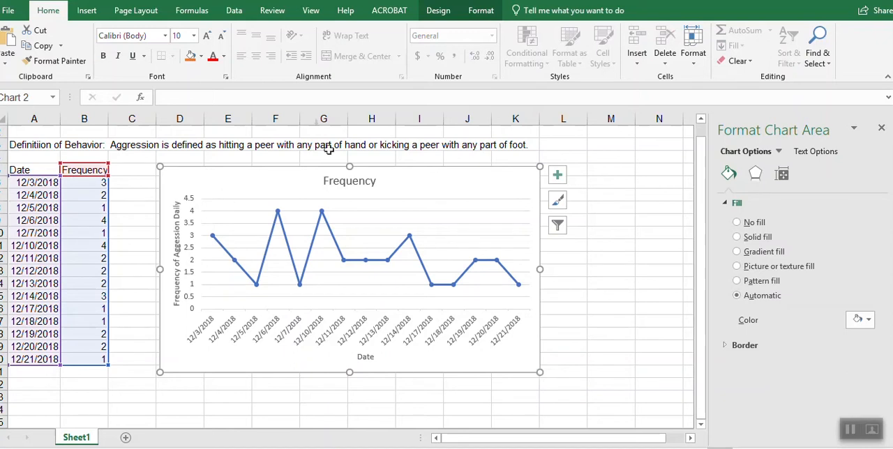
pyautogui.click(349, 181)
pyautogui.write(' of ')
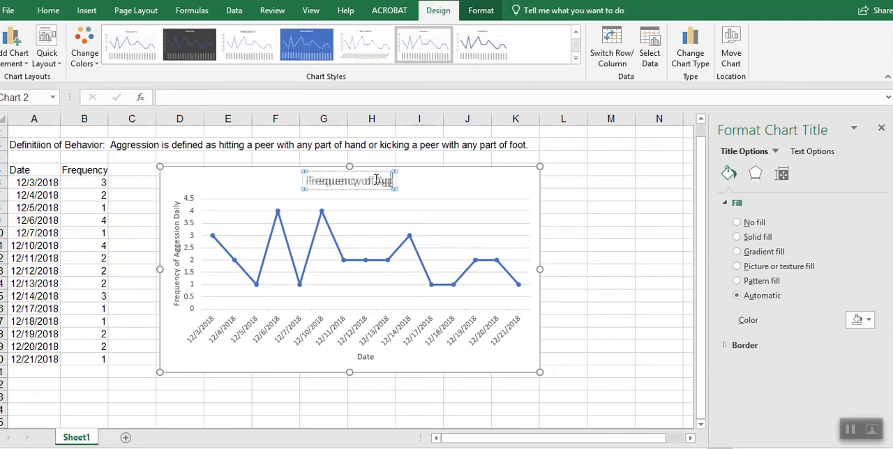
pyautogui.write('Aggr')
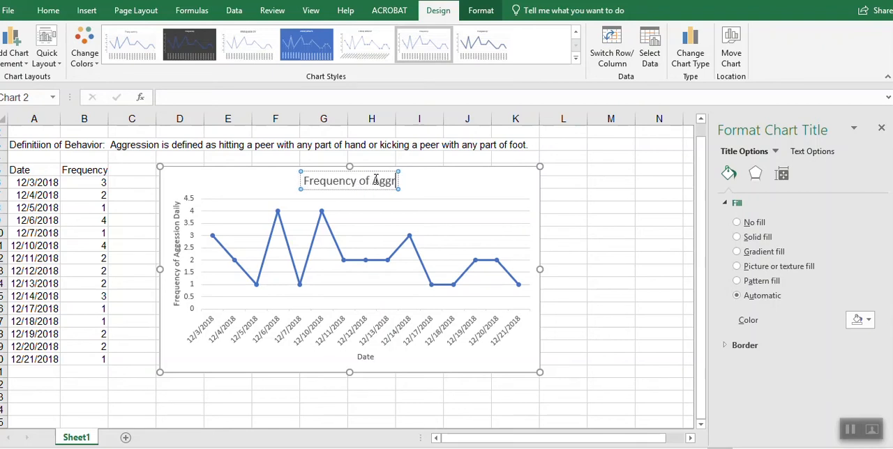
pyautogui.write('ession')
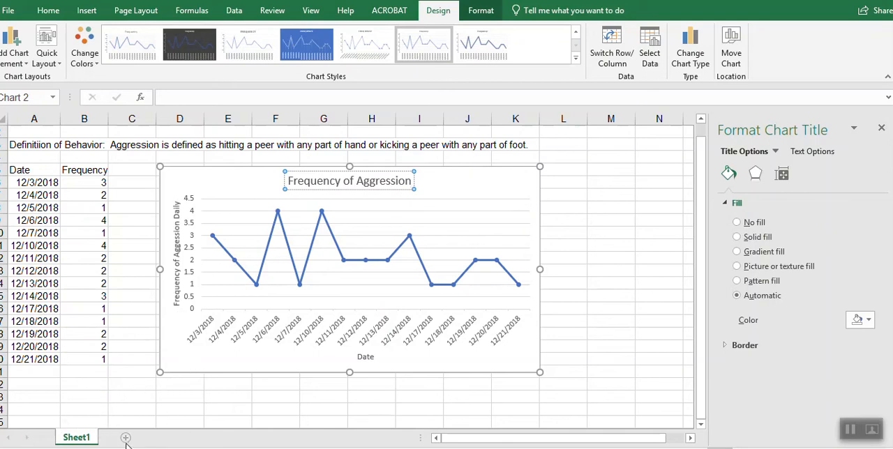
# - Add Sheet2, copy the chart onto it, and enlarge the copy to about column K
pyautogui.click(126, 438)
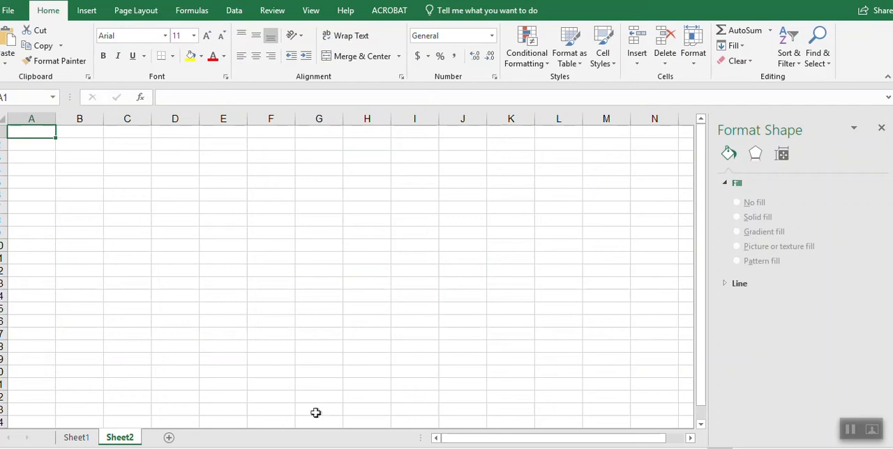
pyautogui.click(76, 438)
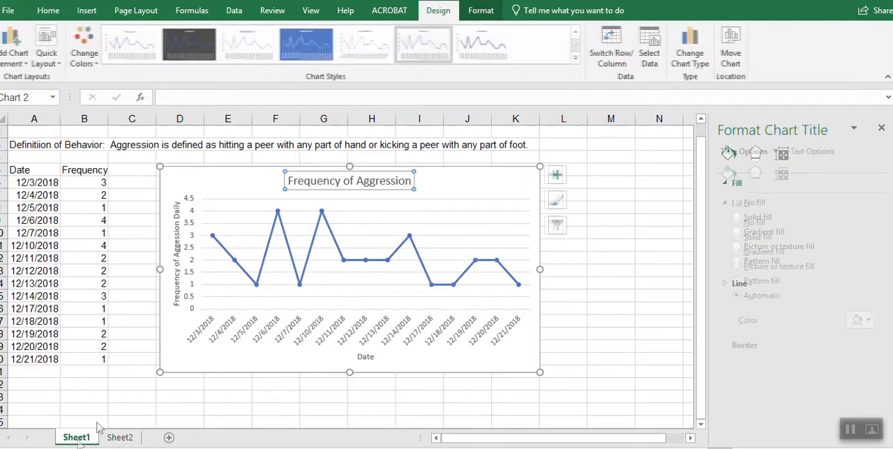
pyautogui.click(480, 182)
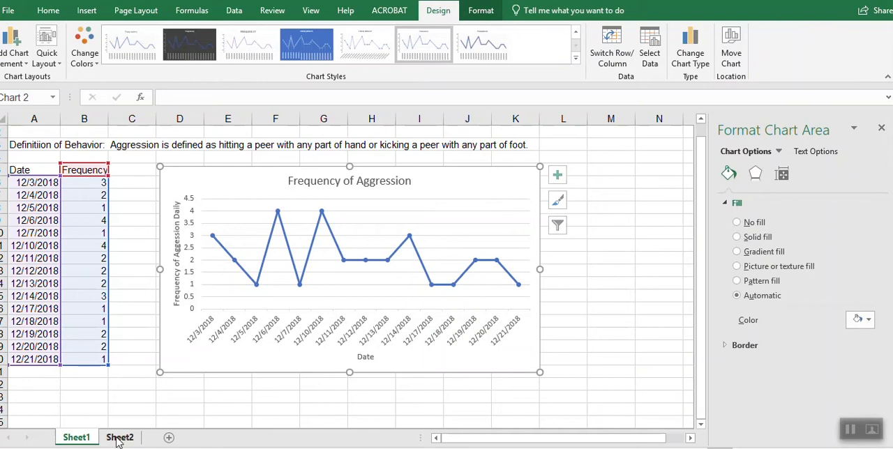
pyautogui.click(120, 437)
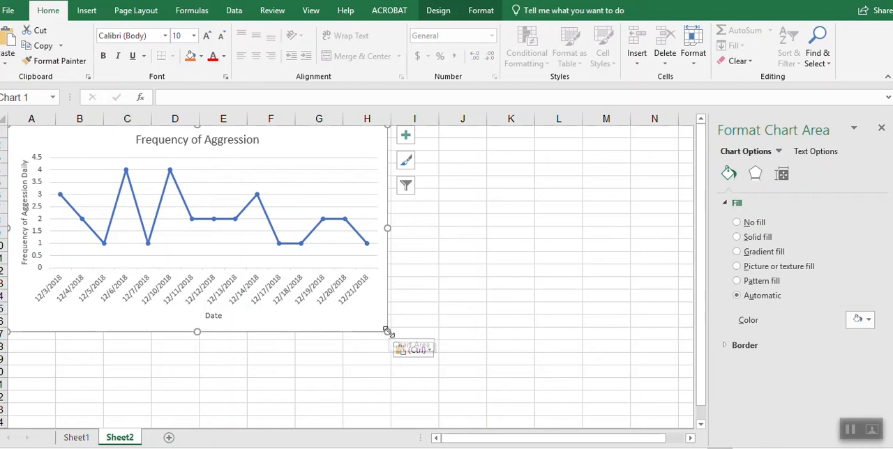
pyautogui.moveTo(388, 331); pyautogui.dragTo(527, 395)
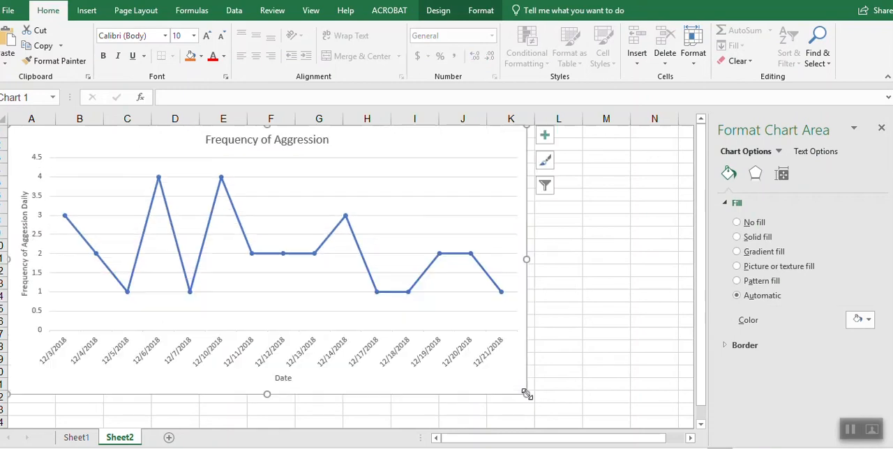
# - Rename Sheet1 to Data and Sheet2 to Graph
pyautogui.click(76, 438)
pyautogui.write('Data')
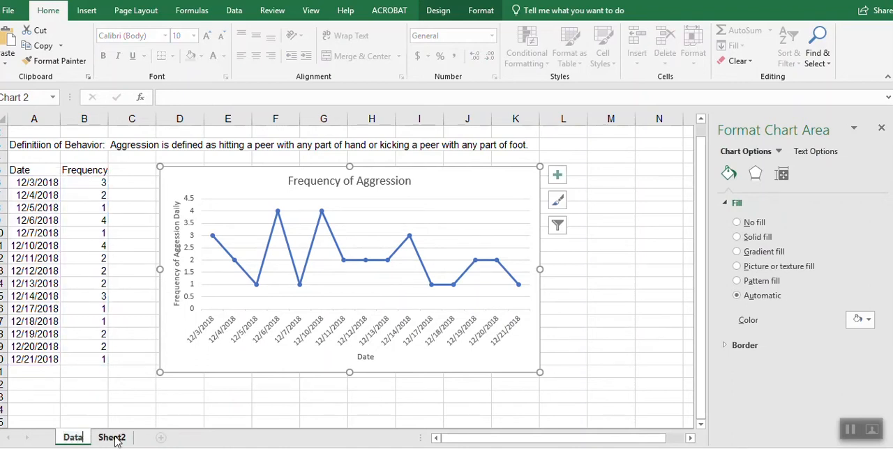
pyautogui.click(104, 437)
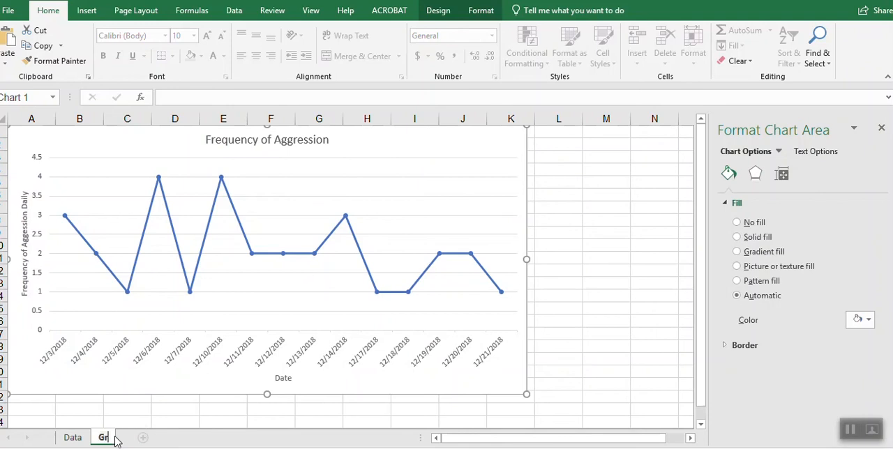